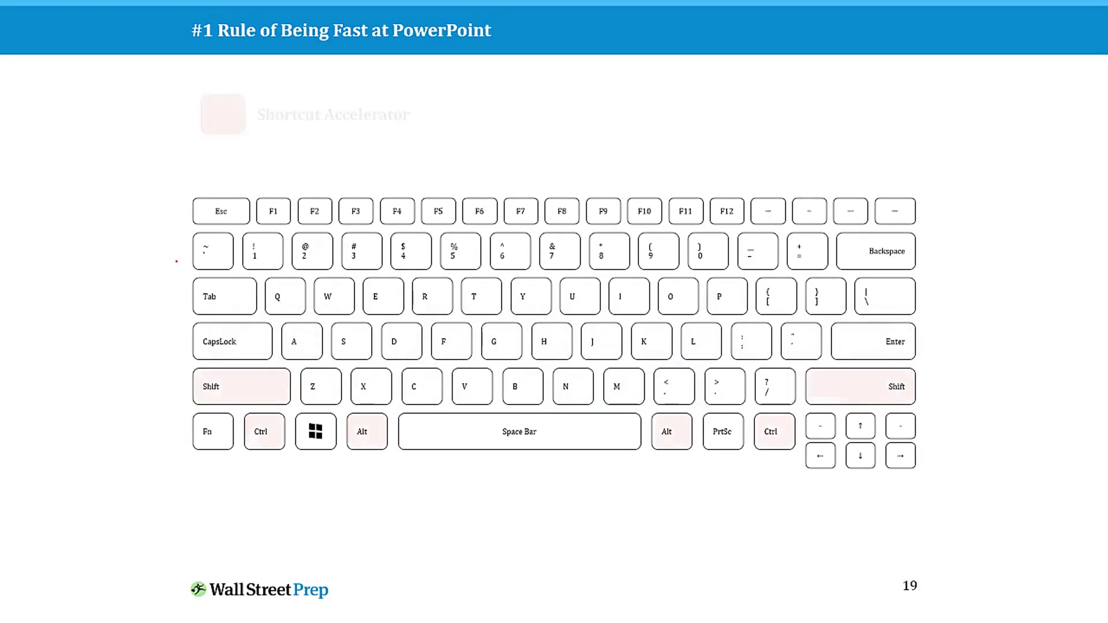
Step: Advance to the keyboard slide colouring shortcut accelerator keys and shortcut keys
{"action": "key", "text": "right"}
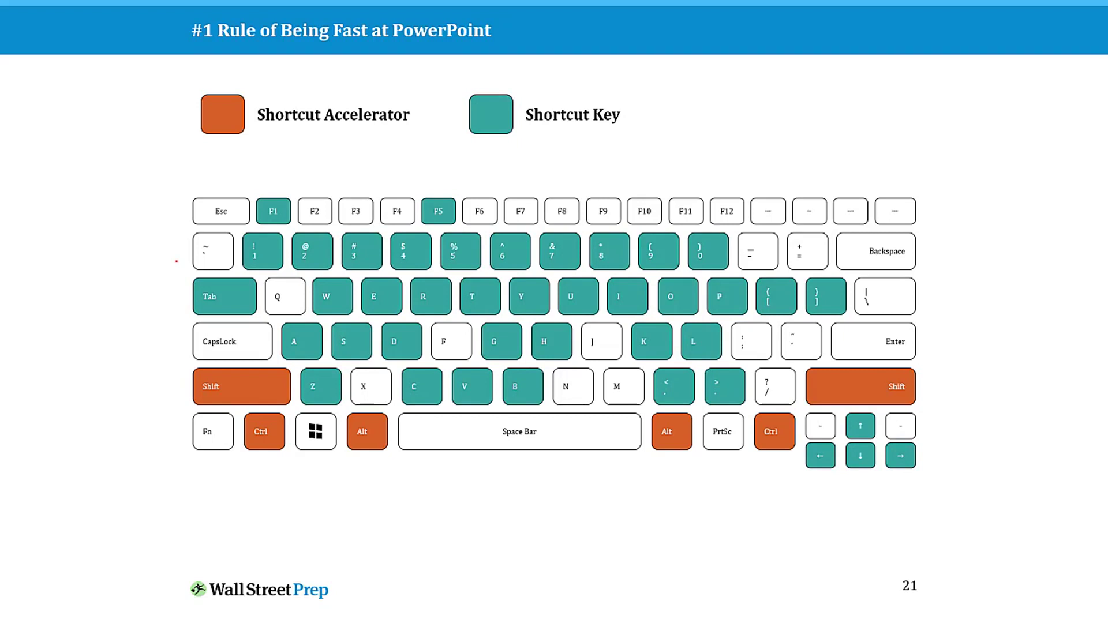
Step: Advance through the following slides to reach 'A Dedicated Mouse in PowerPoint' showing '50% Faster...'
{"action": "key", "text": "right"}
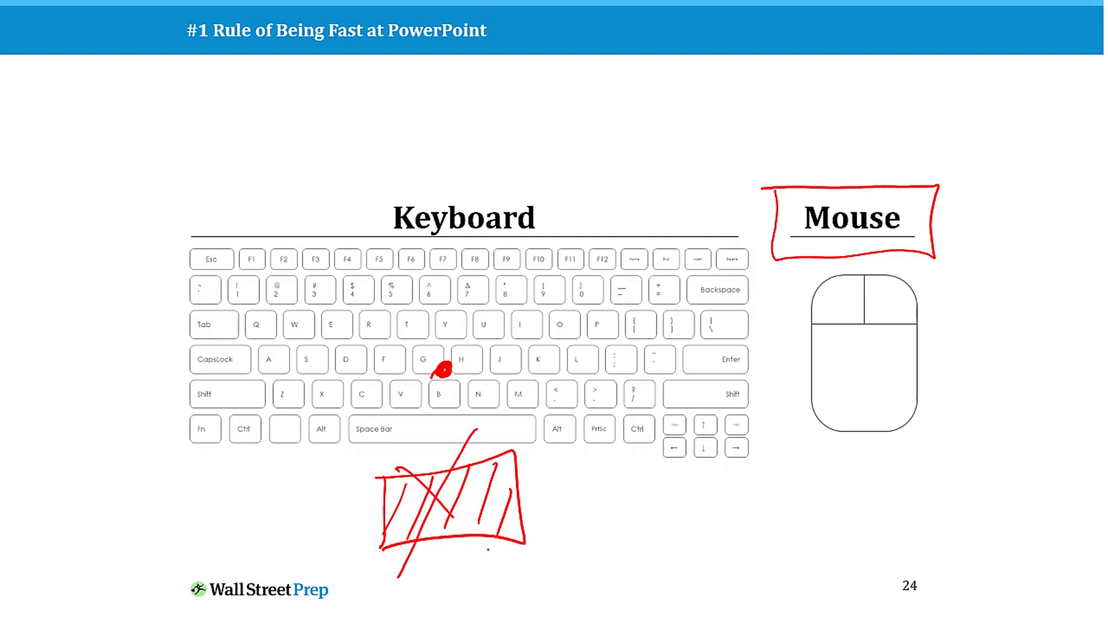
{"action": "key", "text": "right"}
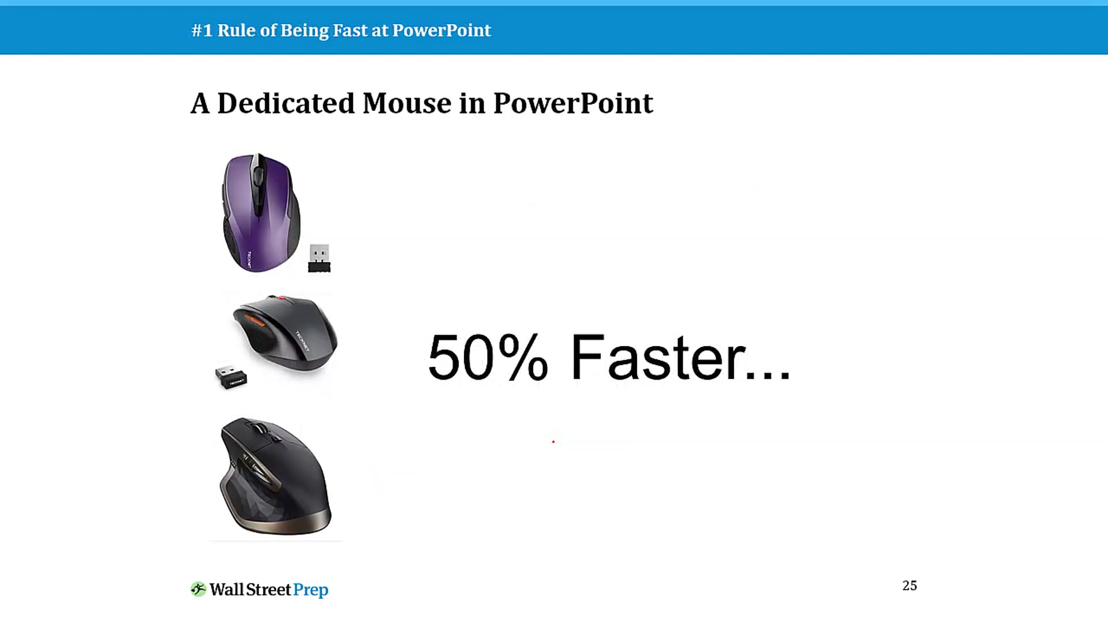